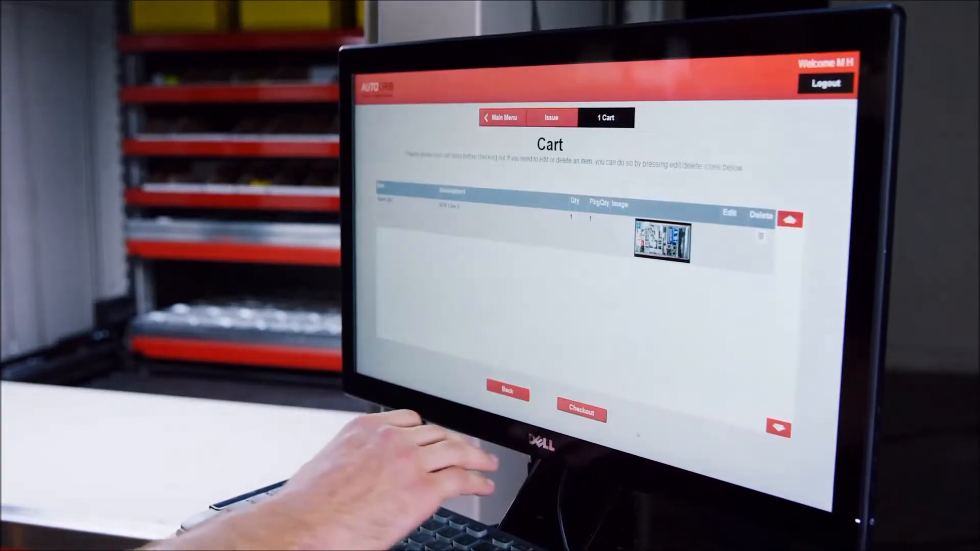
Step: Check out the item waiting in the cart
{"action": "left_click", "coordinate": [580, 414]}
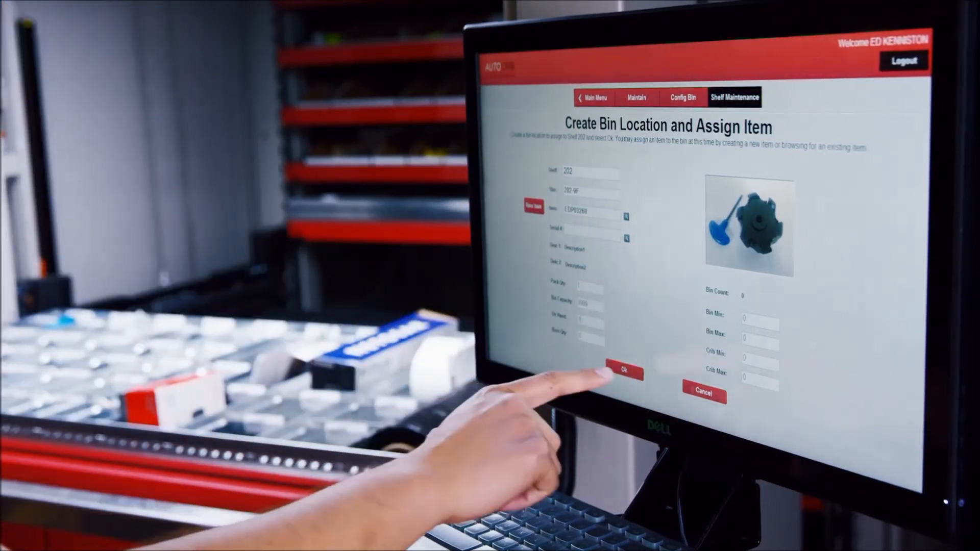
Step: Confirm the shelf 202 bin assignment and acknowledge the 'Bin Assign Successful!' message
{"action": "left_click", "coordinate": [624, 373]}
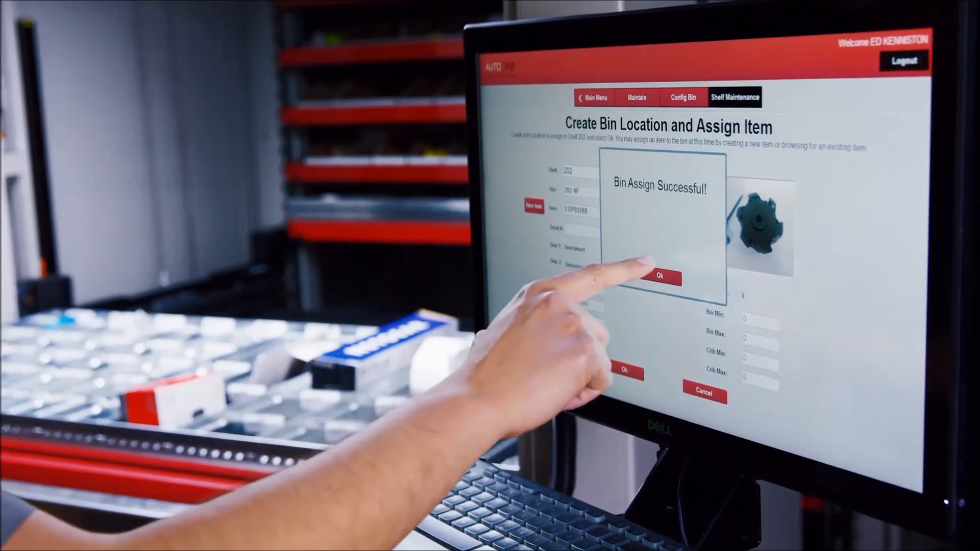
{"action": "left_click", "coordinate": [657, 277]}
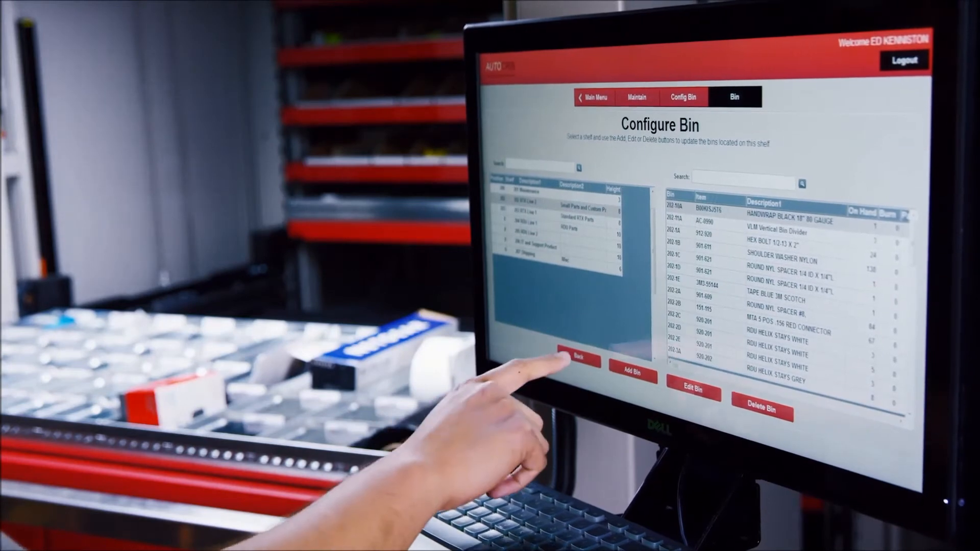